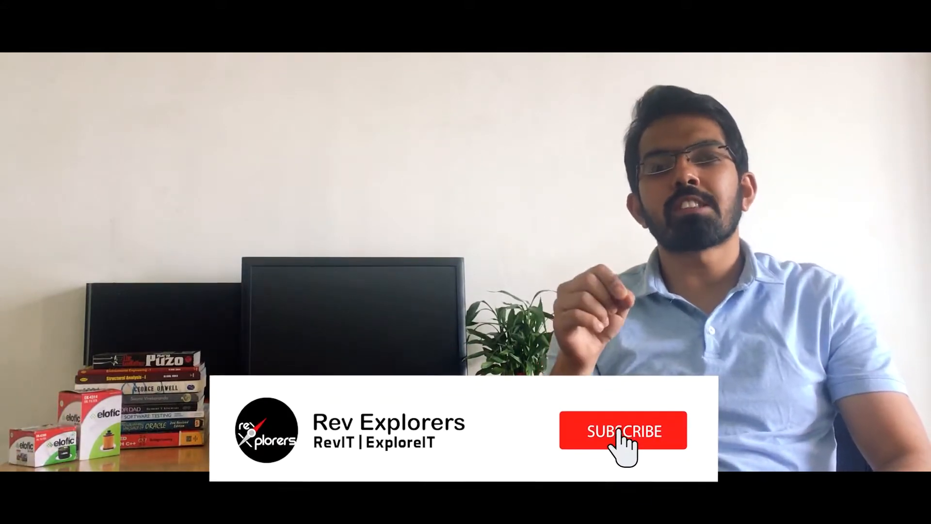
pyautogui.click(624, 431)
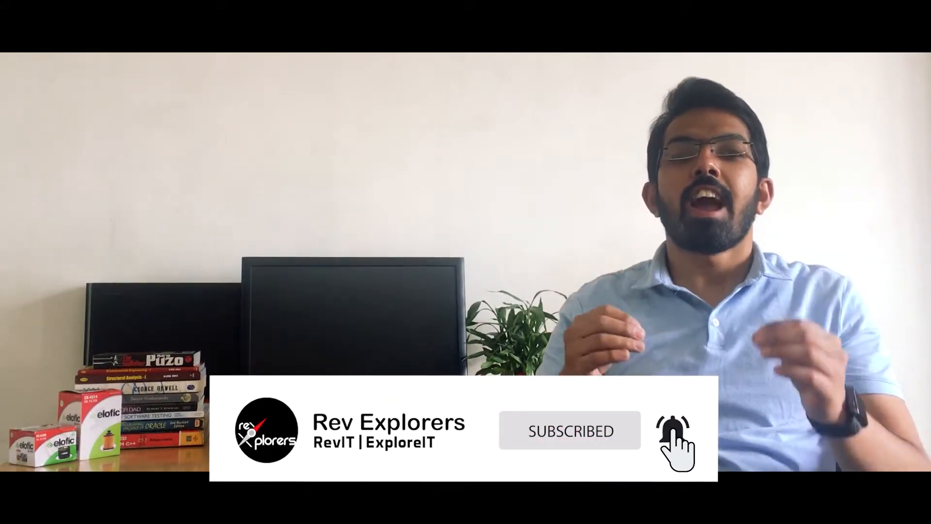